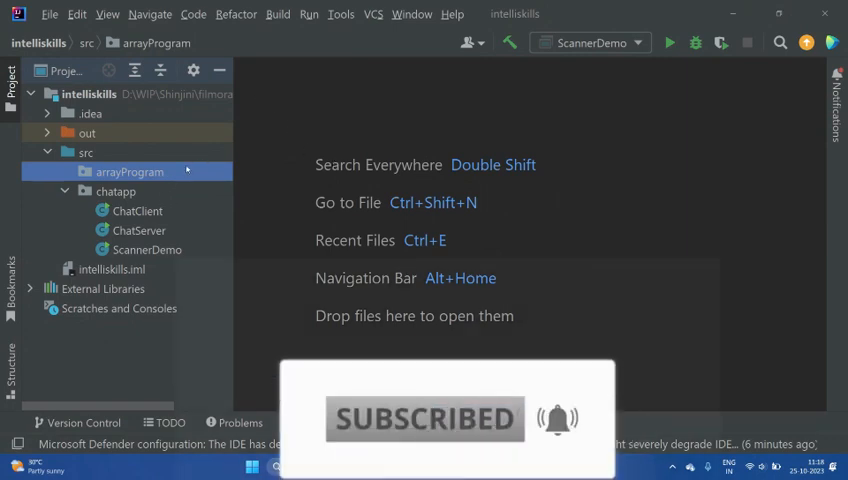
Create a new Java class ArraySum inside the arrayProgram package
{"action": "right_click", "coordinate": [128, 172]}
{"action": "type", "text": "Array"}
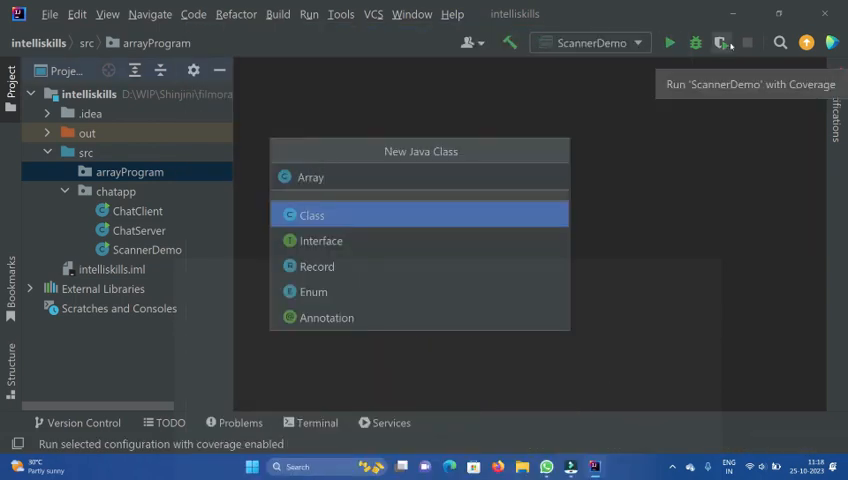
{"action": "left_click", "coordinate": [312, 214]}
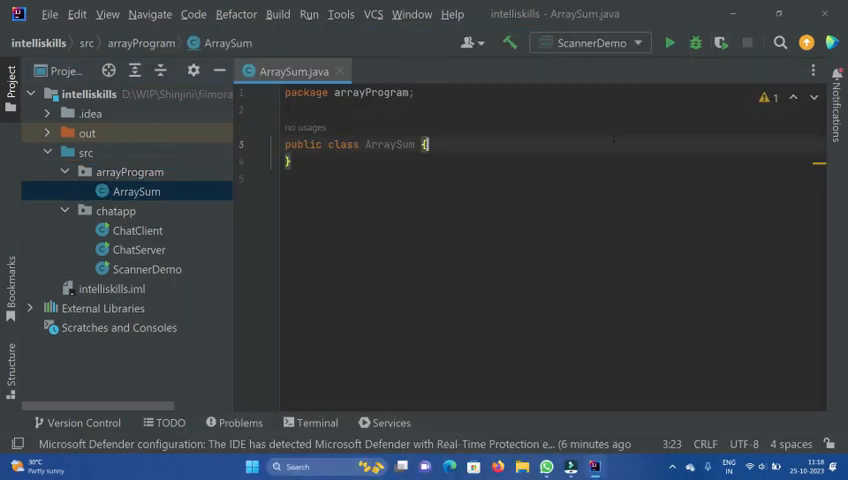
Add a main method declaring int[] numbers = {1,2,3,4,5}
{"action": "type", "text": "main(String[] args) {"}
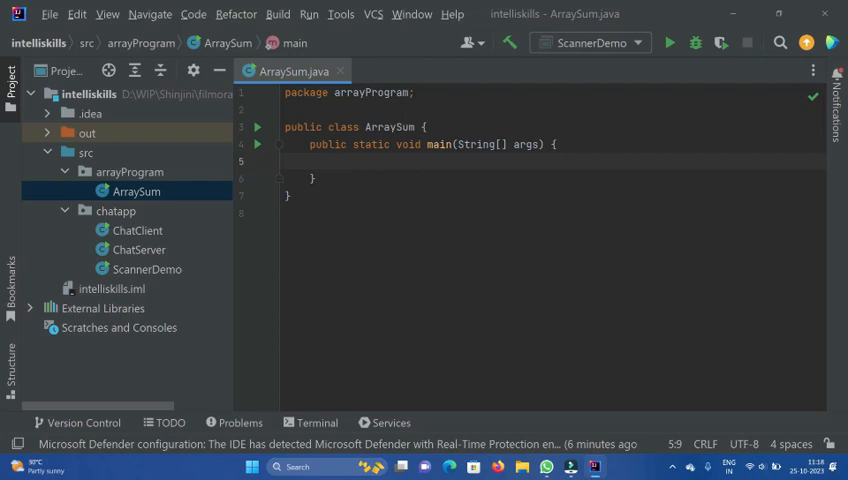
{"action": "type", "text": "int"}
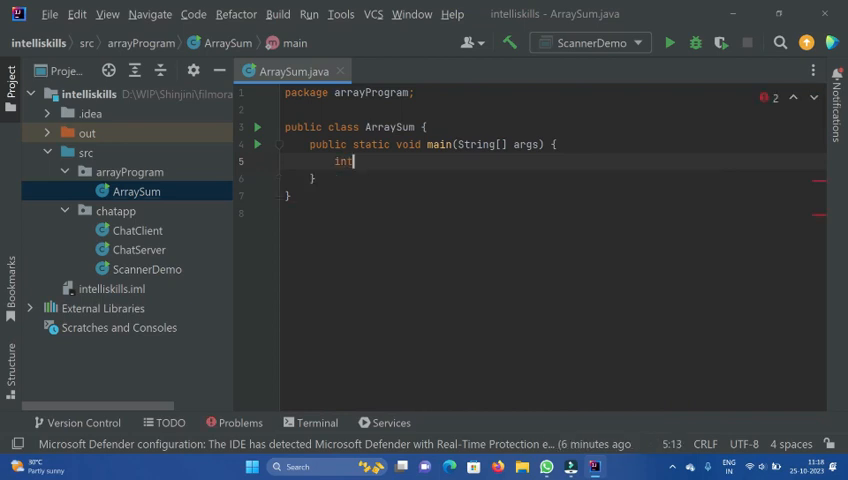
{"action": "type", "text": "[] numbers = {};"}
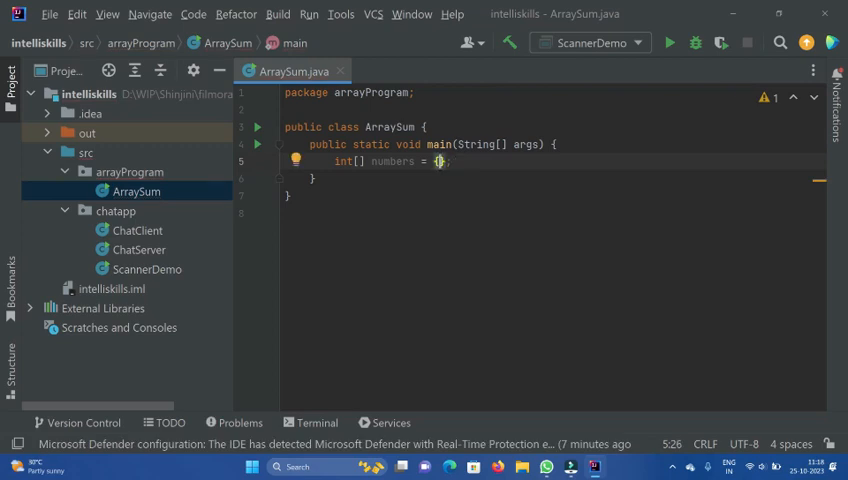
{"action": "type", "text": "1,2,3"}
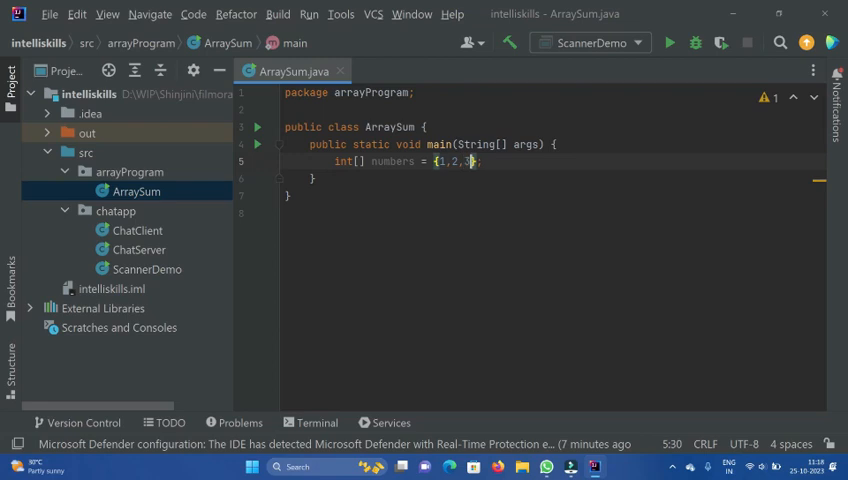
{"action": "type", "text": "3,4,5"}
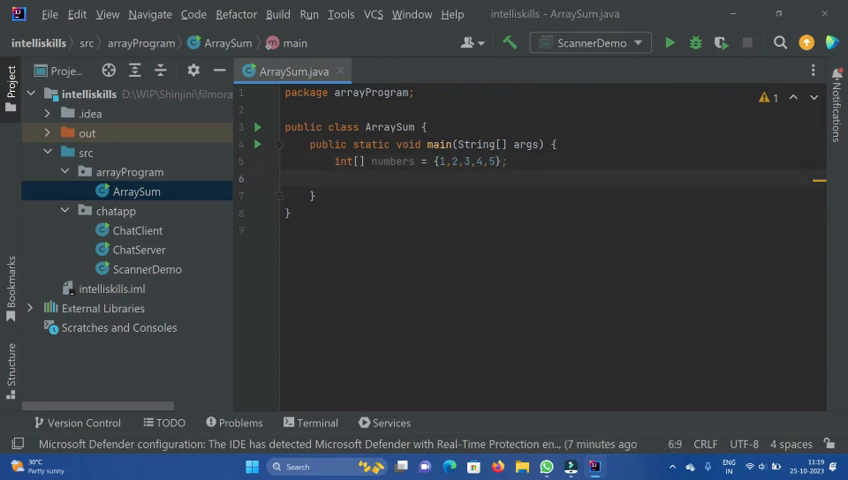
Declare int sum = 0 below the numbers array
{"action": "type", "text": "int su"}
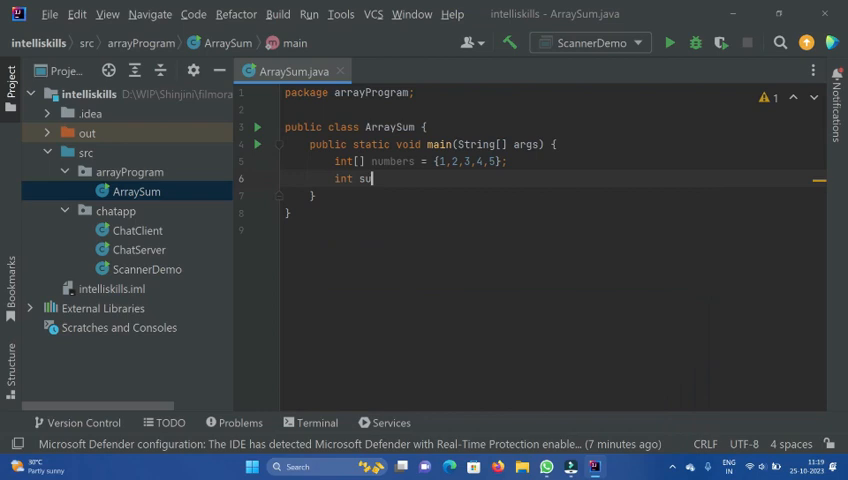
{"action": "type", "text": "m ="}
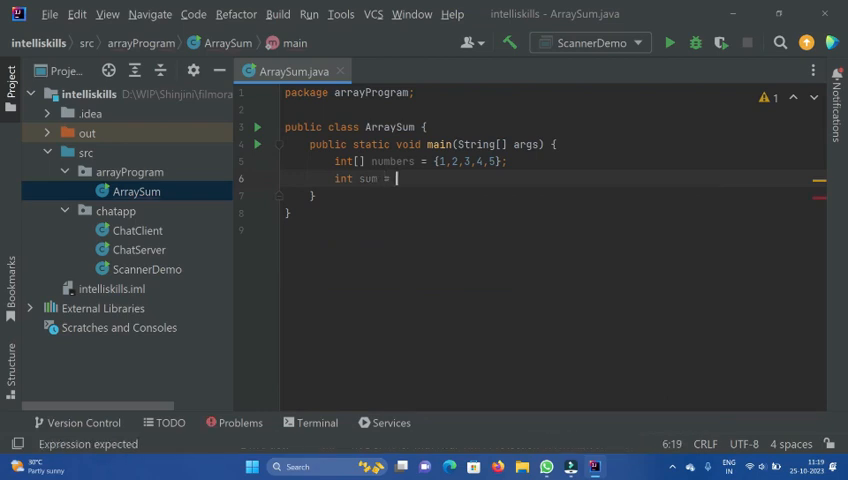
{"action": "type", "text": "0;"}
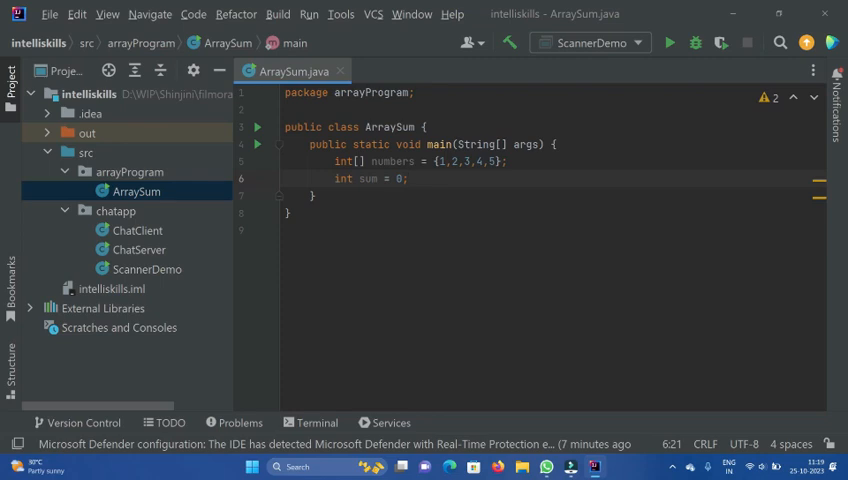
{"action": "left_click", "coordinate": [408, 178]}
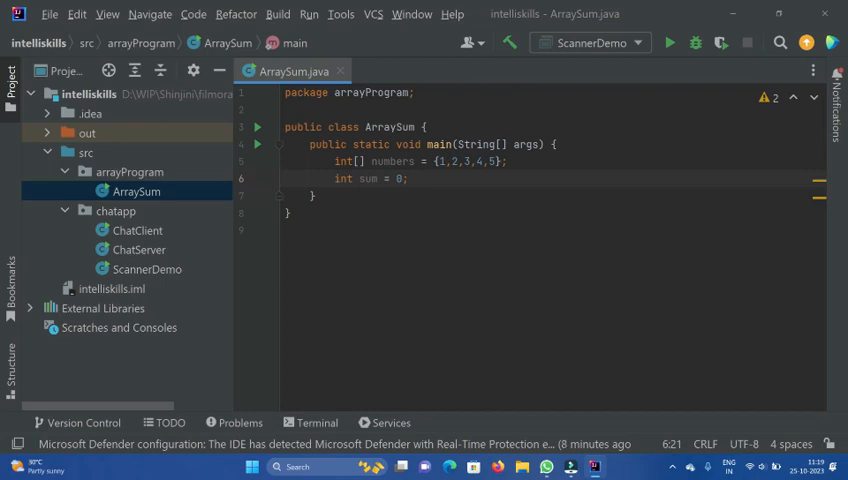
Write for (int i = 0; i < numbers.length; i++) { sum += numbers[i]; } below sum
{"action": "type", "text": "for (int i = 0;"}
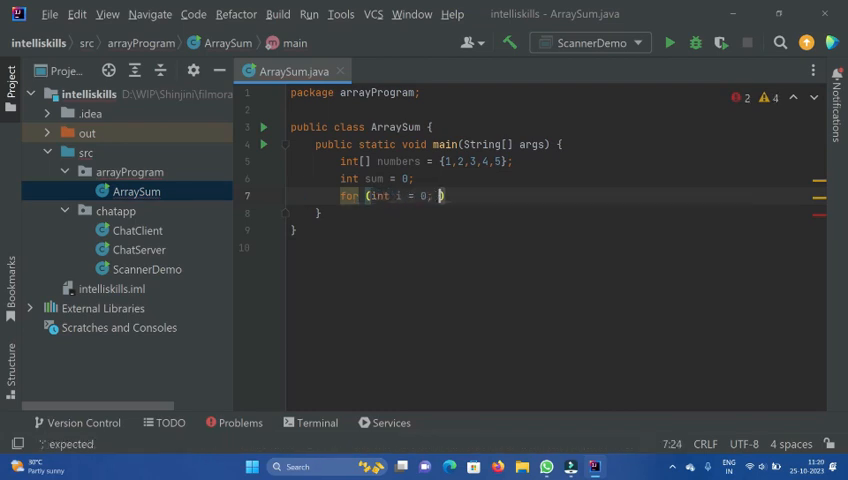
{"action": "type", "text": "i < numbers.length; i"}
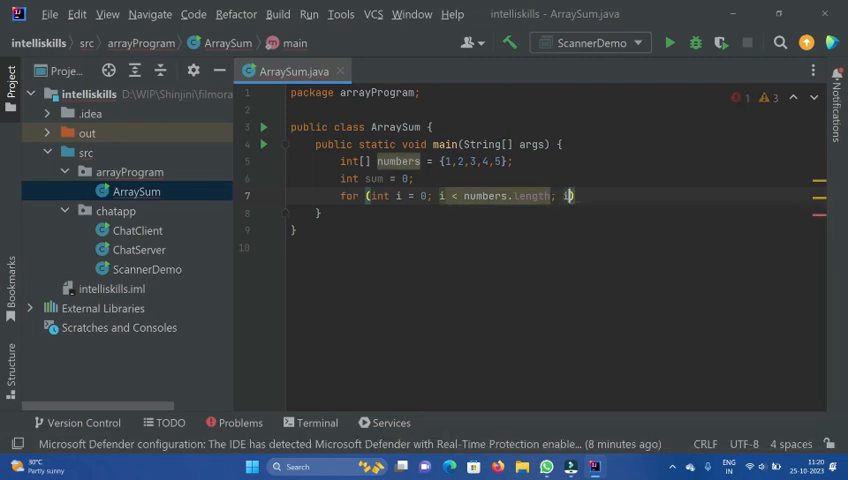
{"action": "type", "text": "++){"}
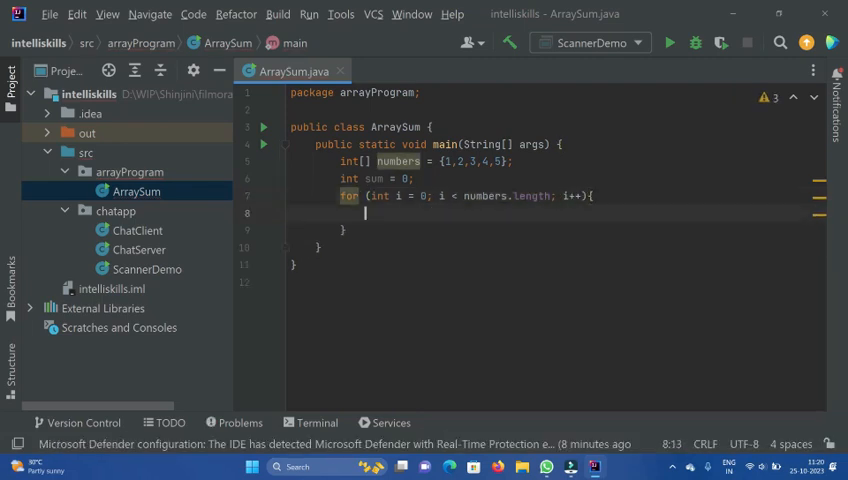
{"action": "type", "text": "sum+= numbers[i];"}
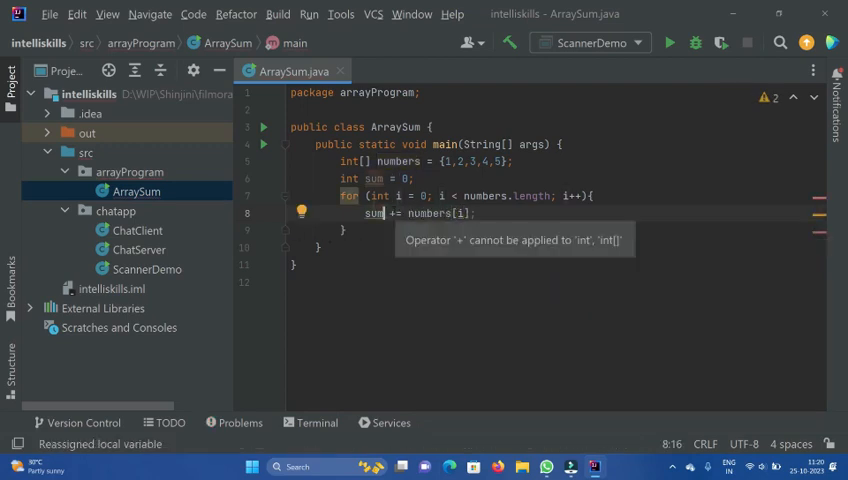
{"action": "left_click", "coordinate": [318, 246]}
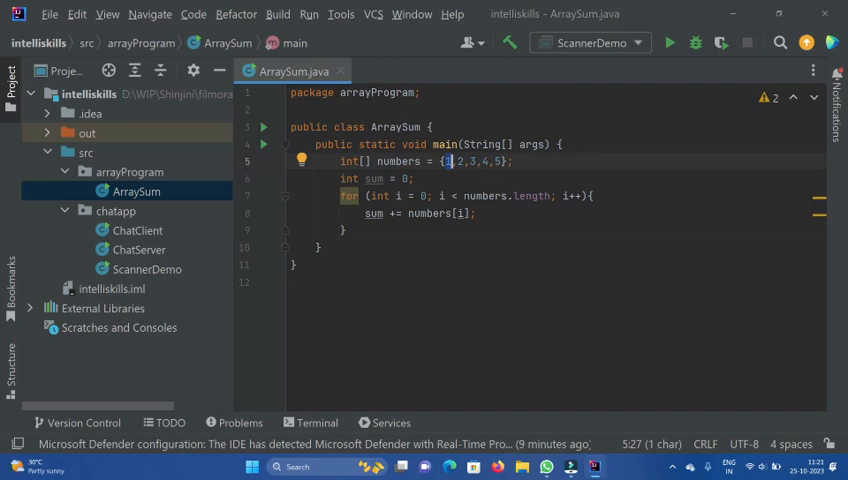
{"action": "left_click", "coordinate": [450, 196]}
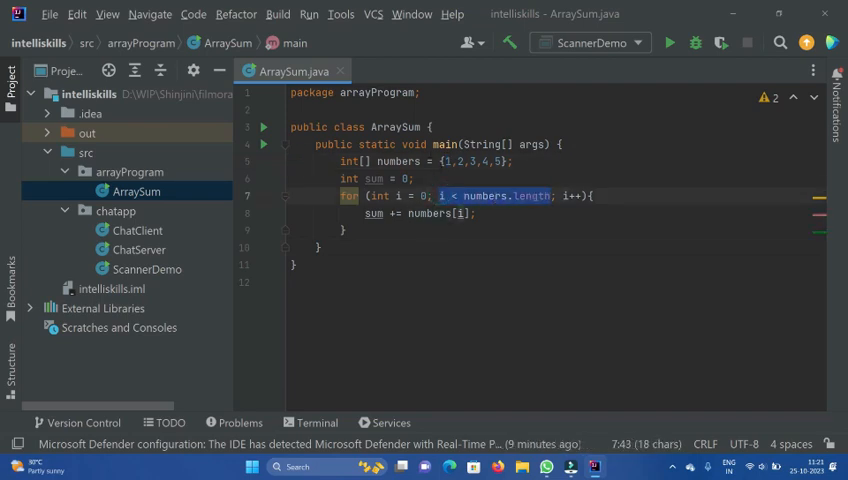
{"action": "left_click", "coordinate": [448, 160]}
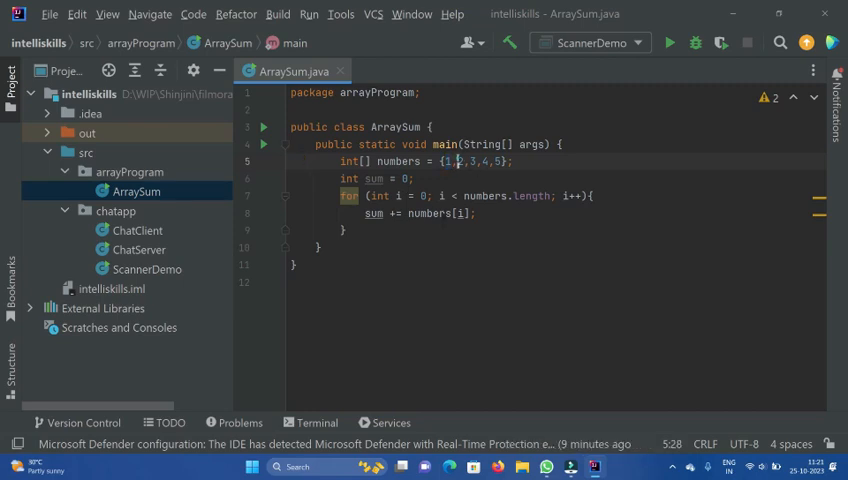
{"action": "left_click", "coordinate": [464, 160]}
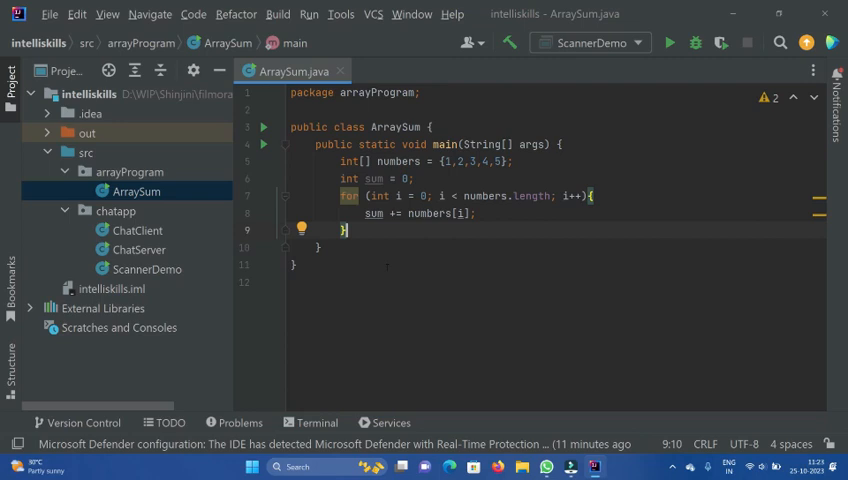
Print "The sum of all elements in the array : " concatenated with sum
{"action": "type", "text": "System.out.println()"}
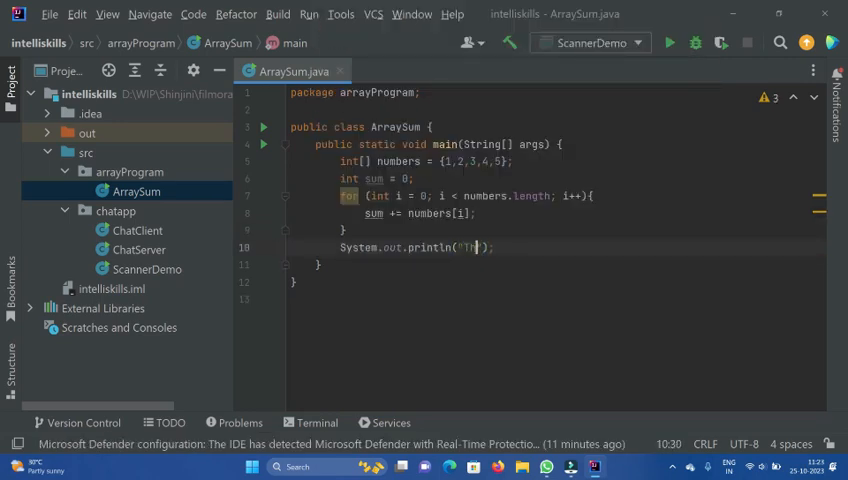
{"action": "type", "text": "he sum od"}
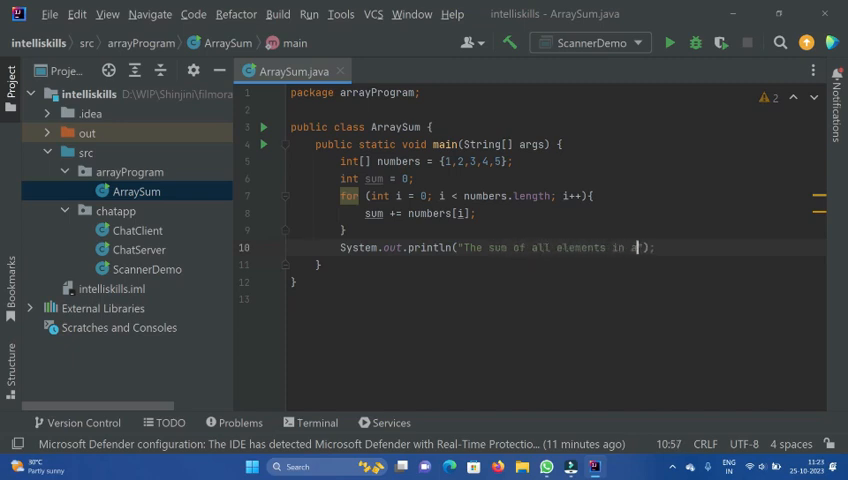
{"action": "type", "text": "the array is"}
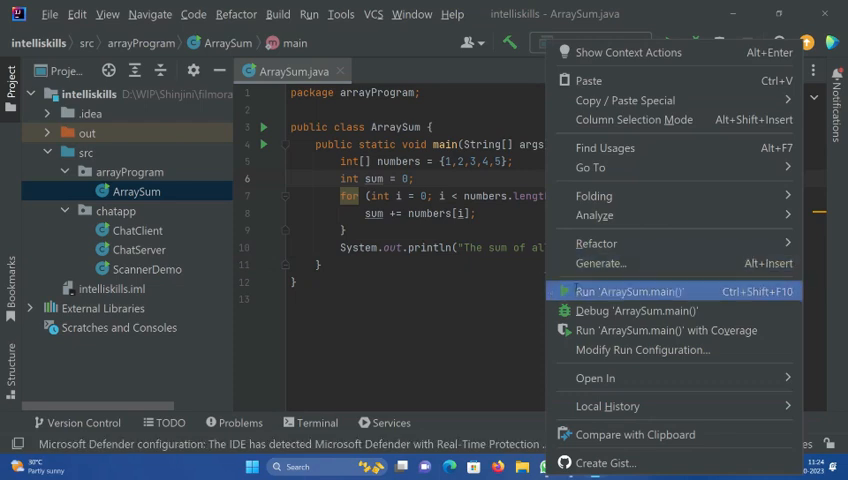
Run ArraySum.main(), confirm it outputs 15, and hide the Run tool window
{"action": "left_click", "coordinate": [630, 292]}
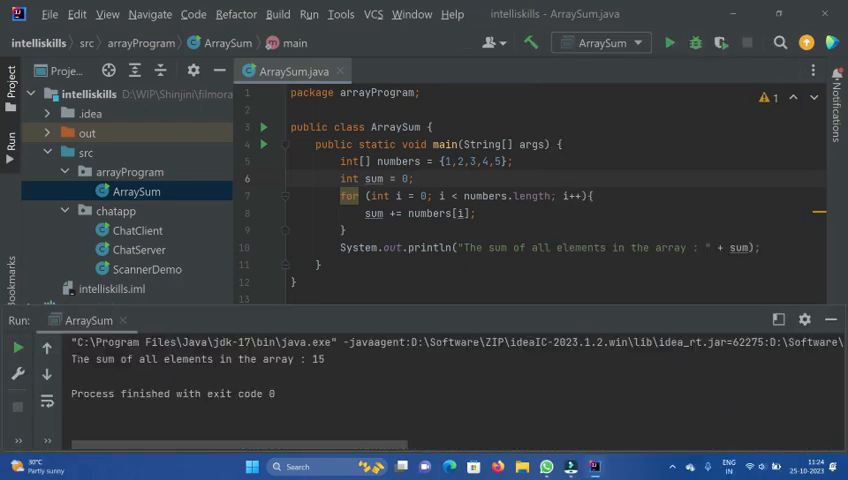
{"action": "left_click", "coordinate": [200, 360]}
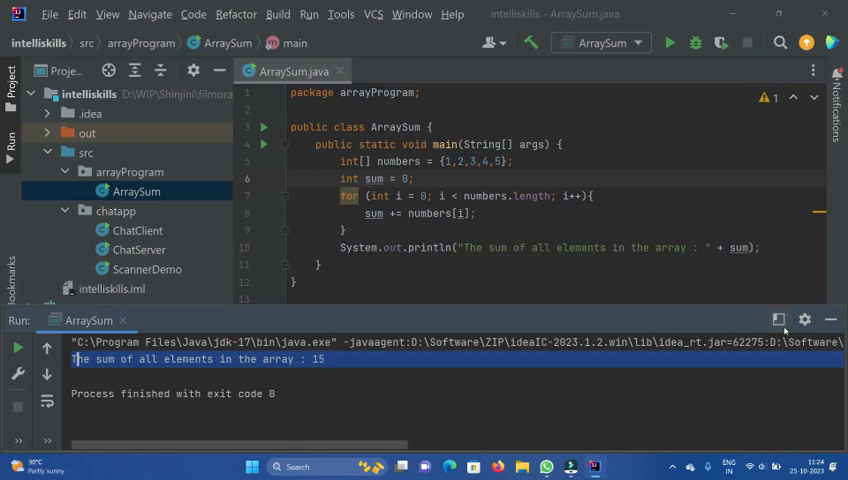
{"action": "left_click", "coordinate": [830, 320]}
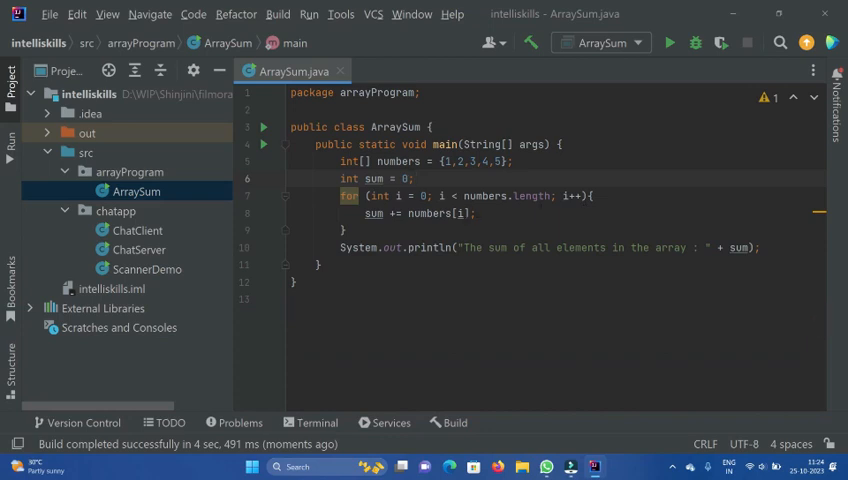
Add an enhanced loop for (int i : numbers){ sum+=i; } after the classic loop
{"action": "left_click", "coordinate": [344, 228]}
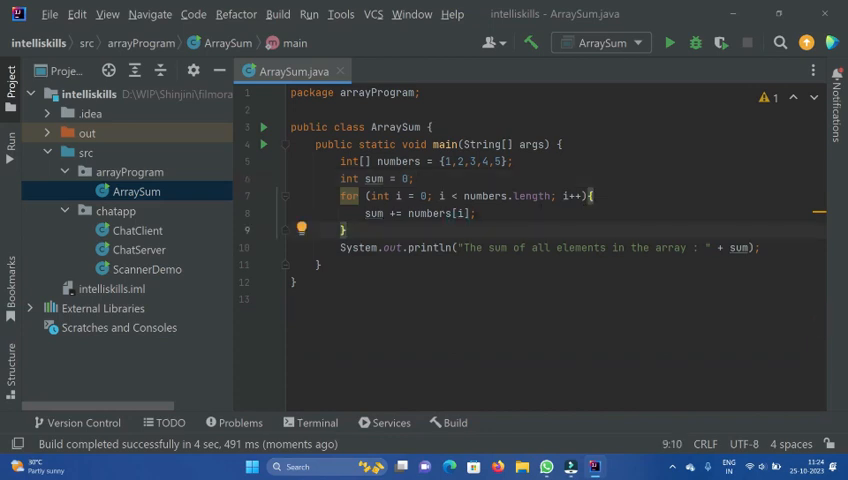
{"action": "type", "text": "for ()"}
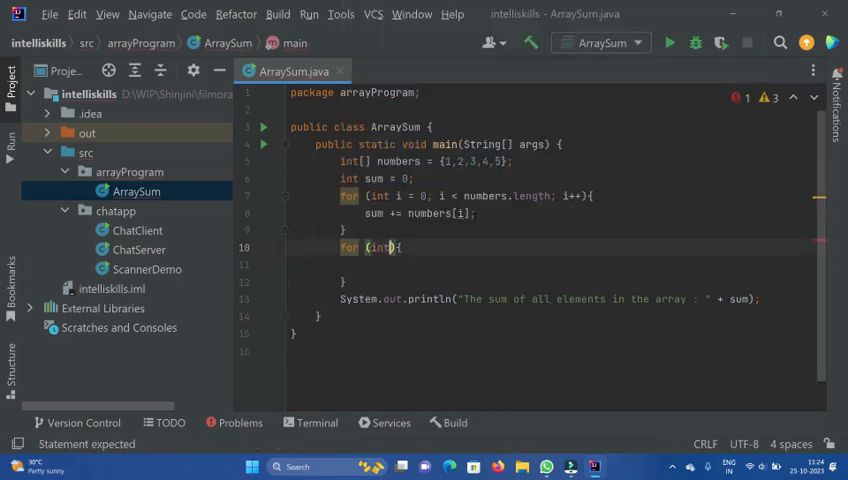
{"action": "type", "text": "i : nu"}
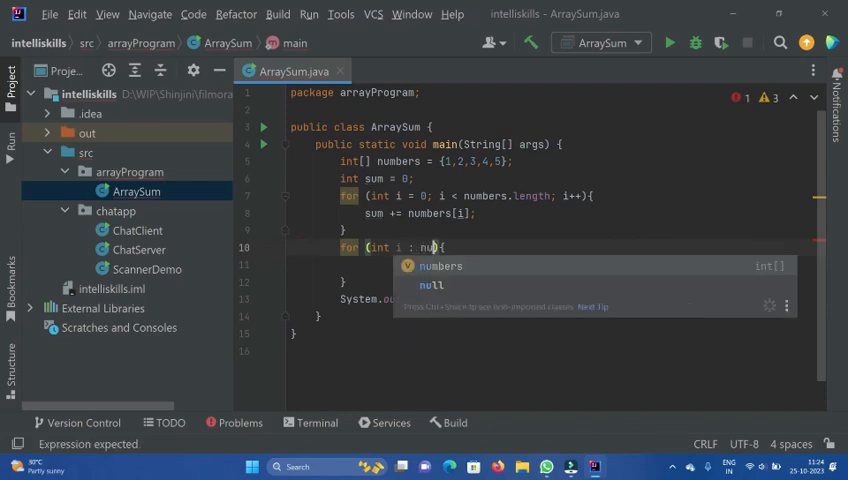
{"action": "left_click", "coordinate": [440, 264]}
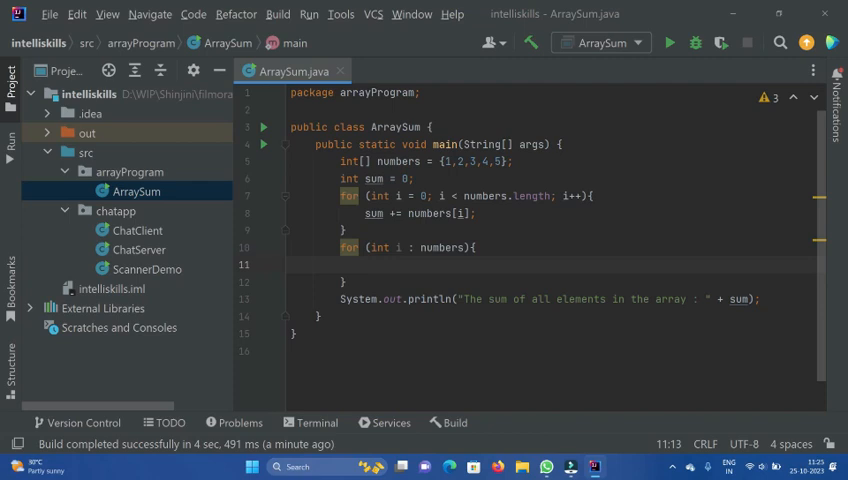
{"action": "type", "text": "sum"}
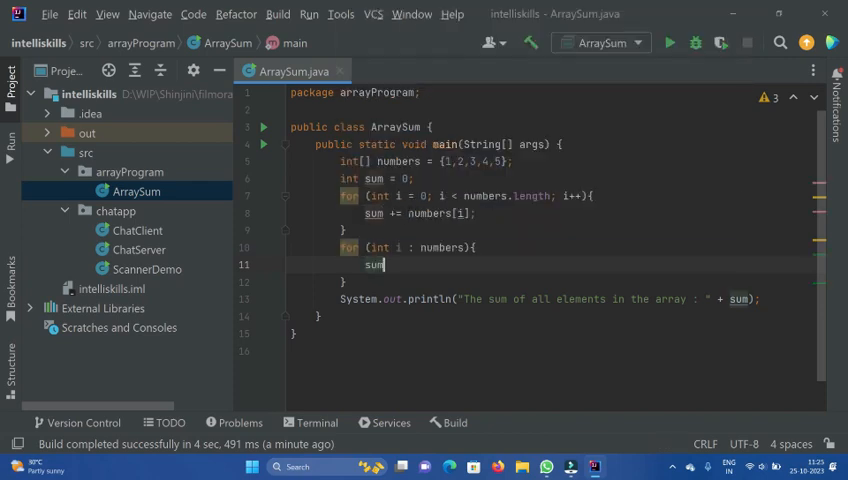
{"action": "type", "text": "+="}
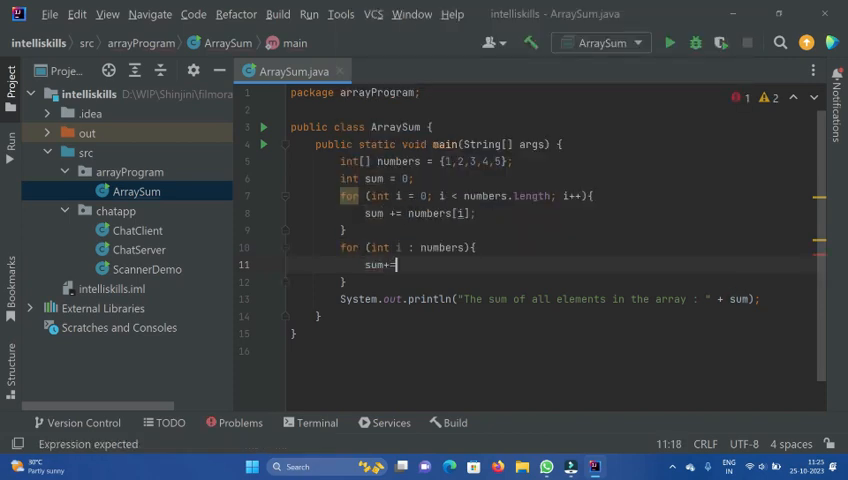
{"action": "type", "text": "i;"}
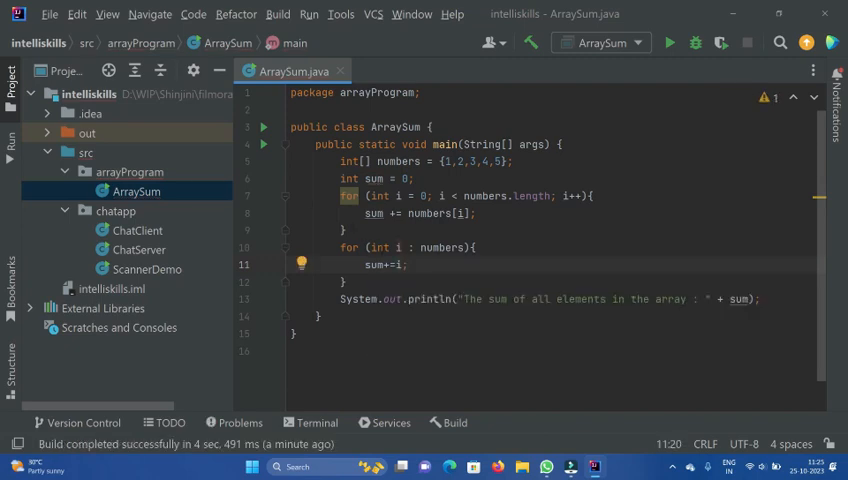
{"action": "left_click", "coordinate": [300, 264]}
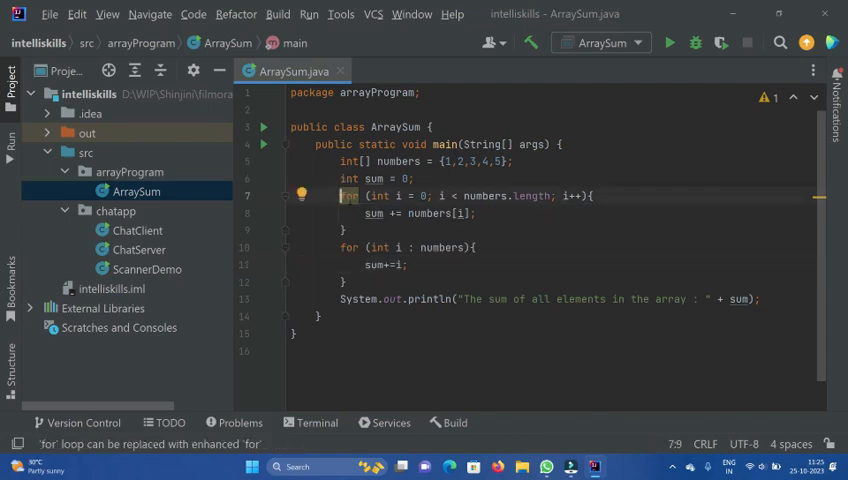
Comment out the classic for loop with /* */ and rerun, still printing sum 15
{"action": "left_click", "coordinate": [292, 192]}
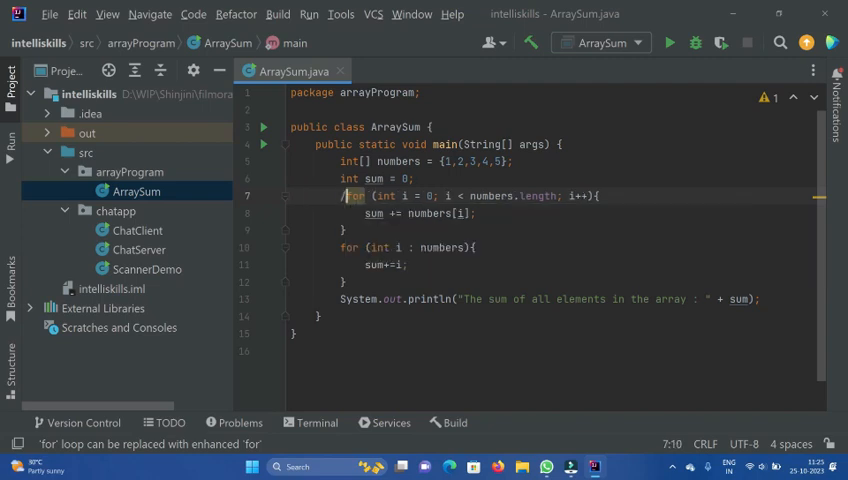
{"action": "type", "text": "/*"}
{"action": "left_click", "coordinate": [552, 230]}
{"action": "type", "text": "*/"}
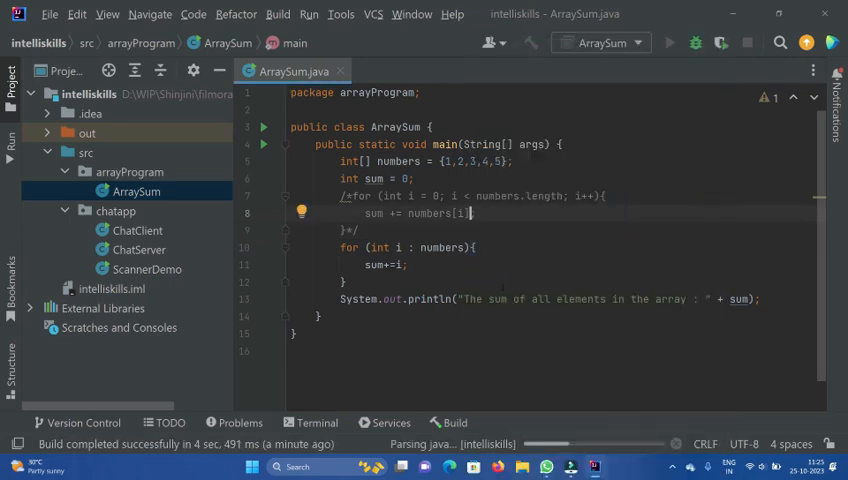
{"action": "left_click", "coordinate": [668, 42]}
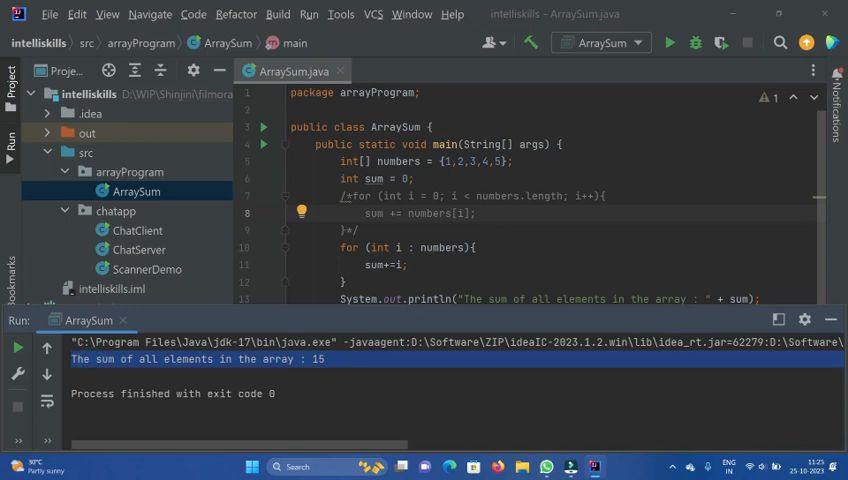
{"action": "scroll", "scroll_direction": "up", "scroll_amount": 3}
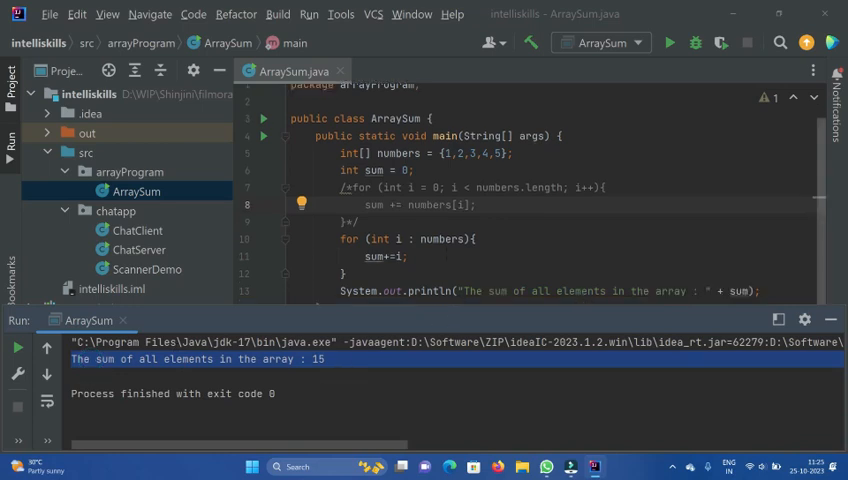
{"action": "scroll", "scroll_direction": "up", "scroll_amount": 3}
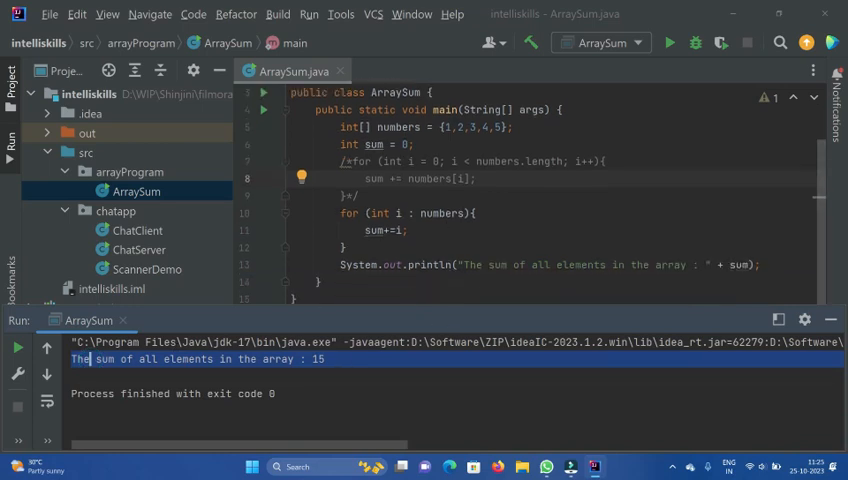